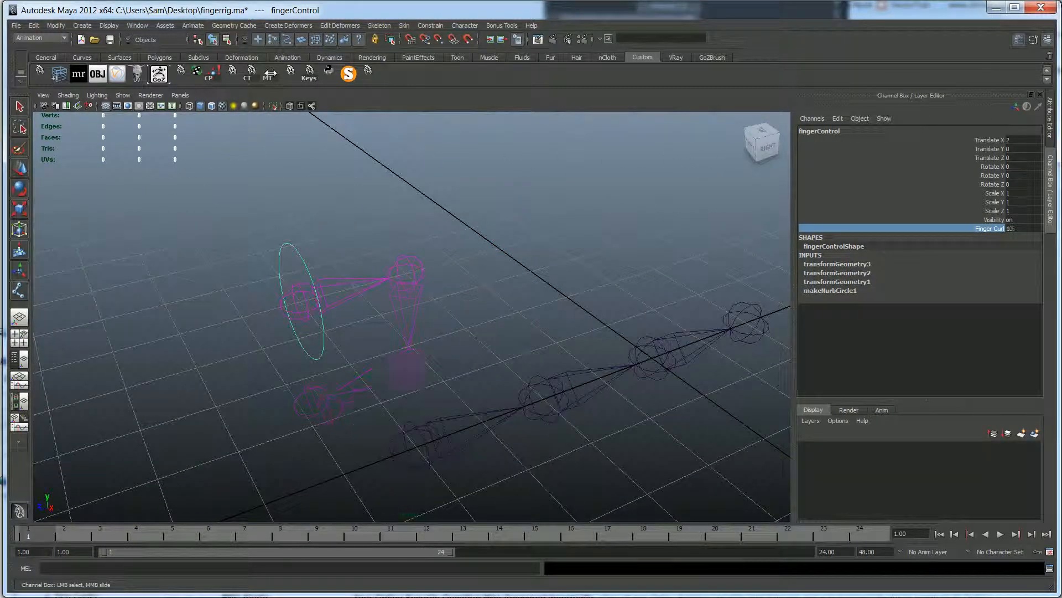
Step: Slide fingerControl's Finger Curl channel down to 0 so the finger lies straight
drag(1003, 228, 976, 228)
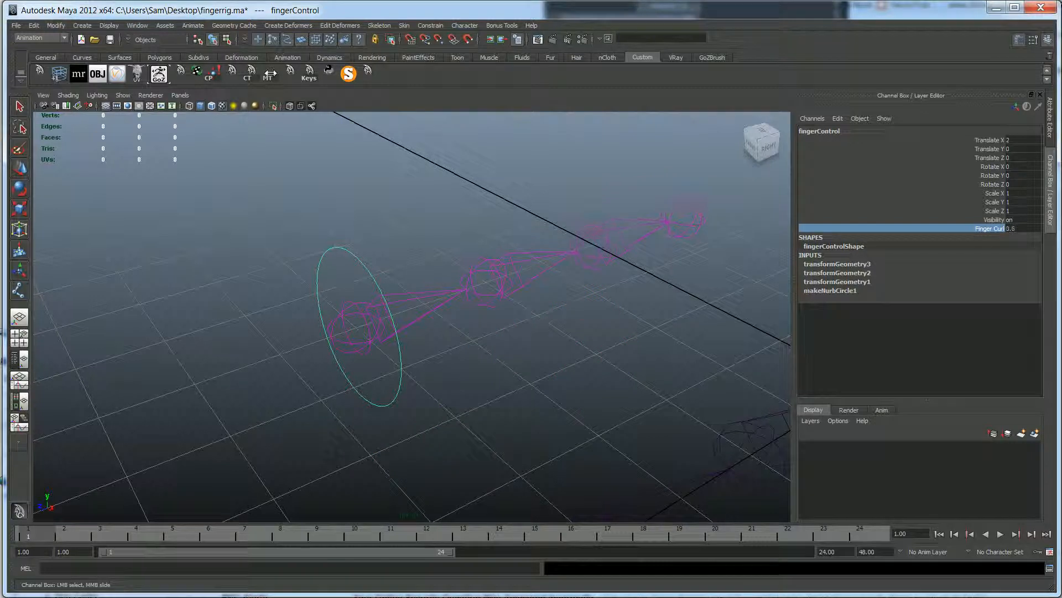
drag(1009, 228, 1023, 228)
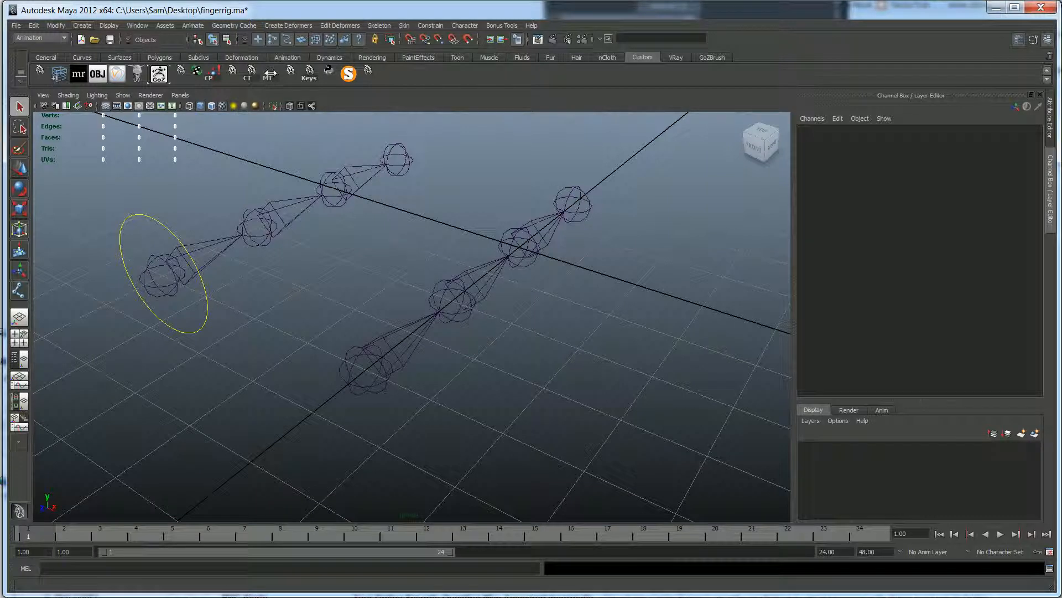
Step: Create a NURBS circle and place it on the grid at the second chain's base joint
click(82, 26)
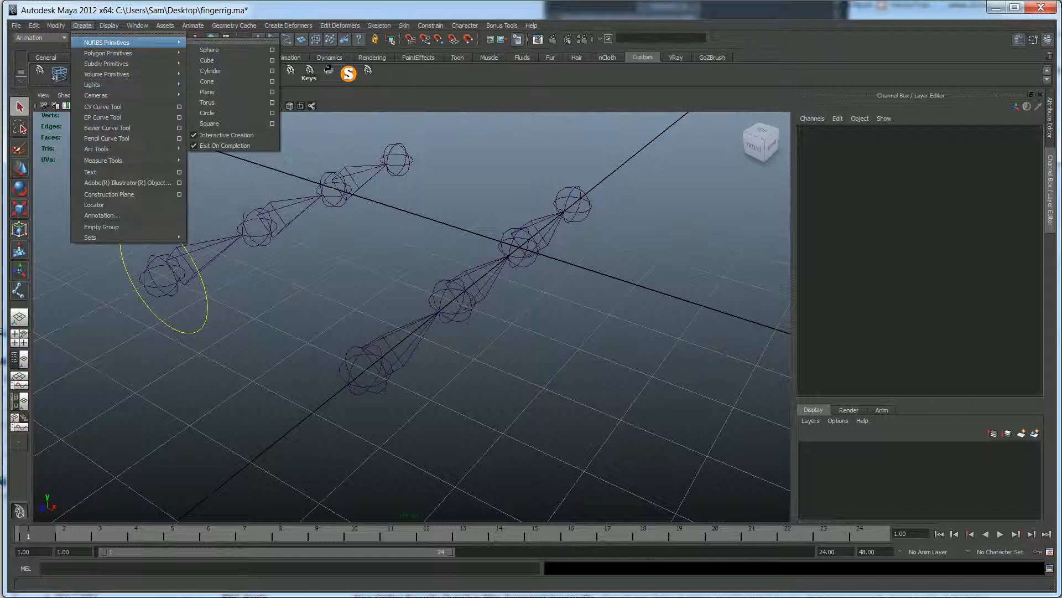
mouse_move(207, 113)
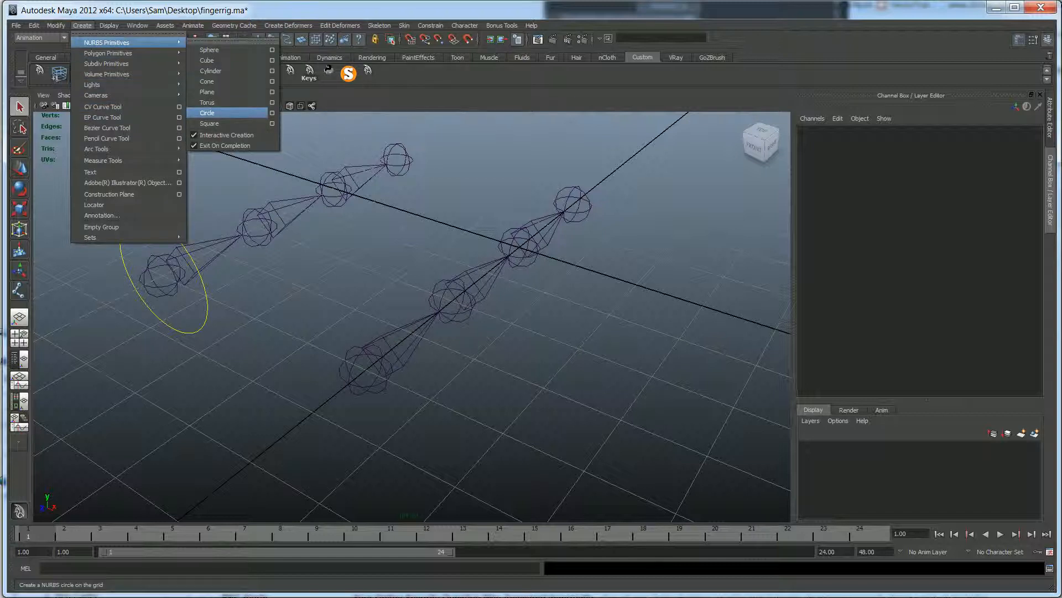
click(207, 113)
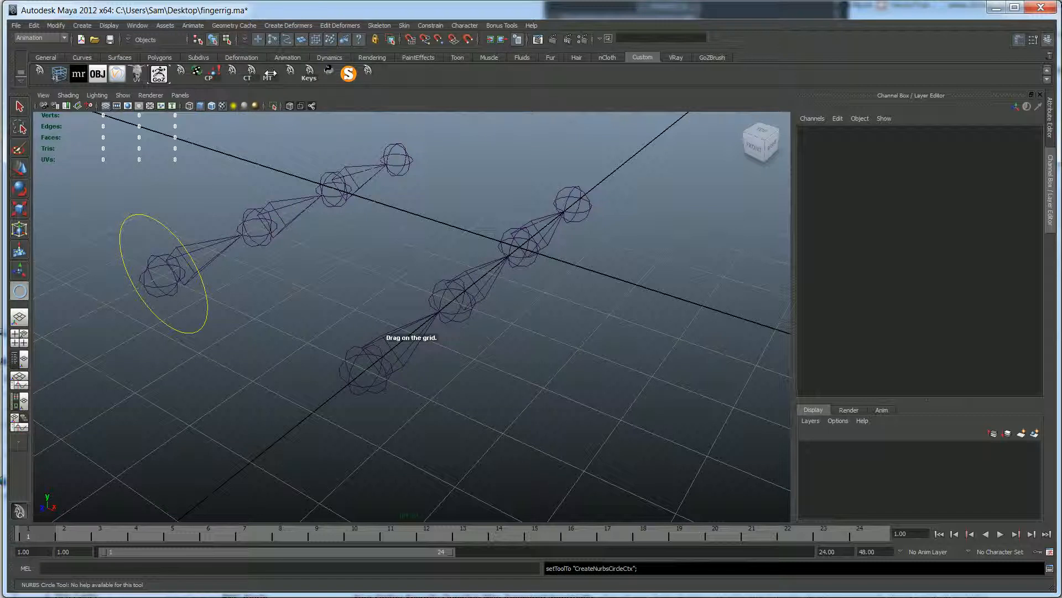
click(364, 370)
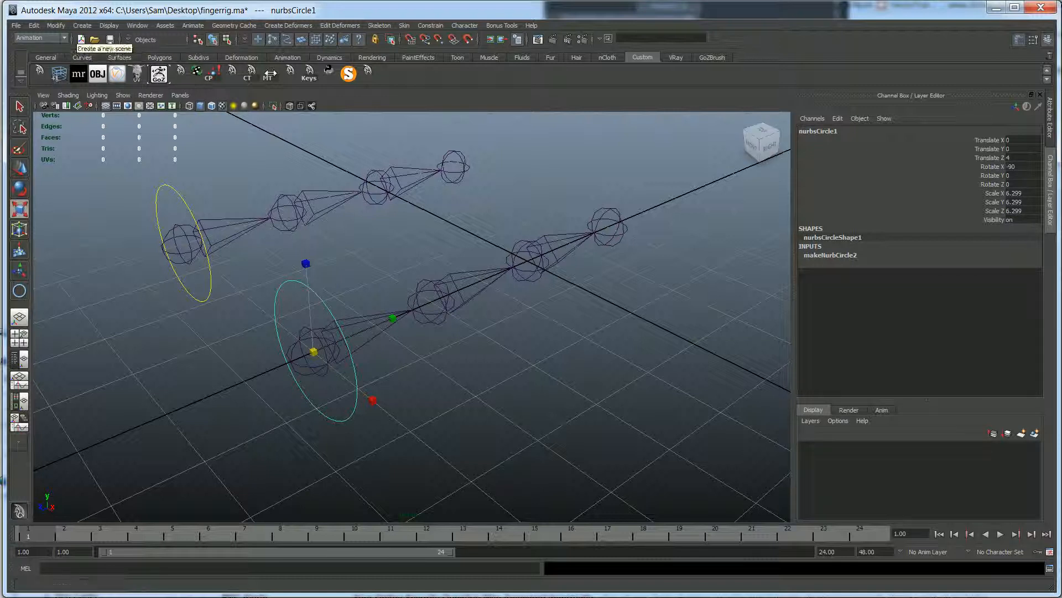
Step: Freeze the new circle's transformations via Modify > Freeze Transformations
click(56, 25)
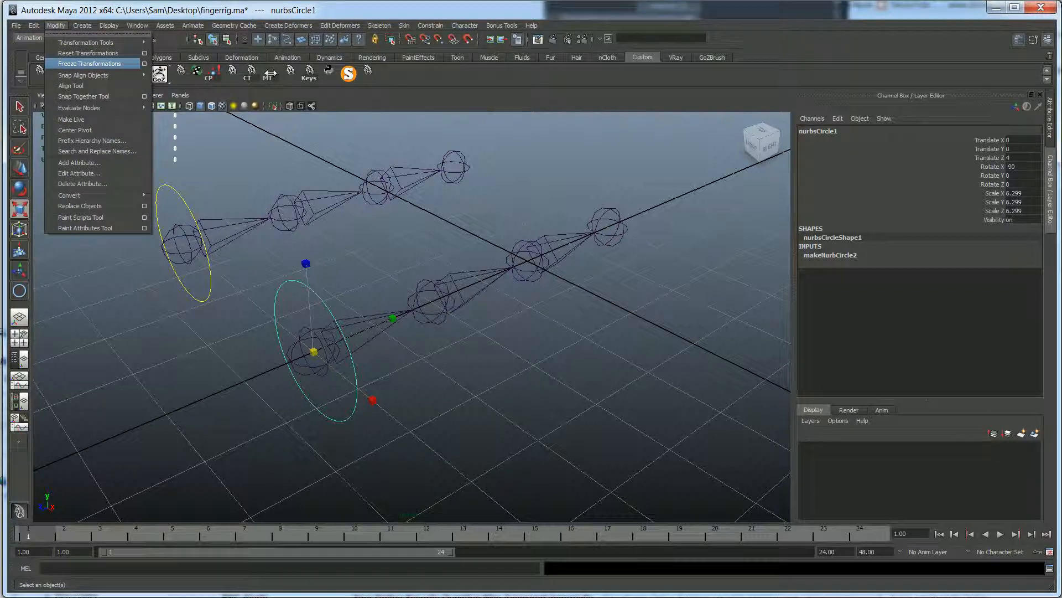
click(87, 63)
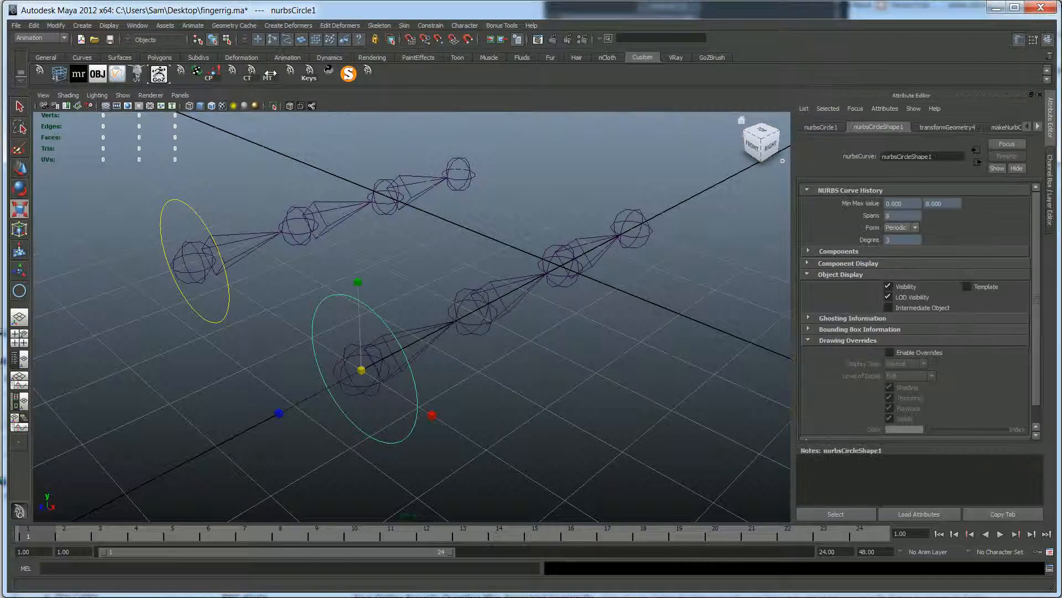
Step: Enable Drawing Overrides under Object Display on the circle's shape so it can show red
click(890, 352)
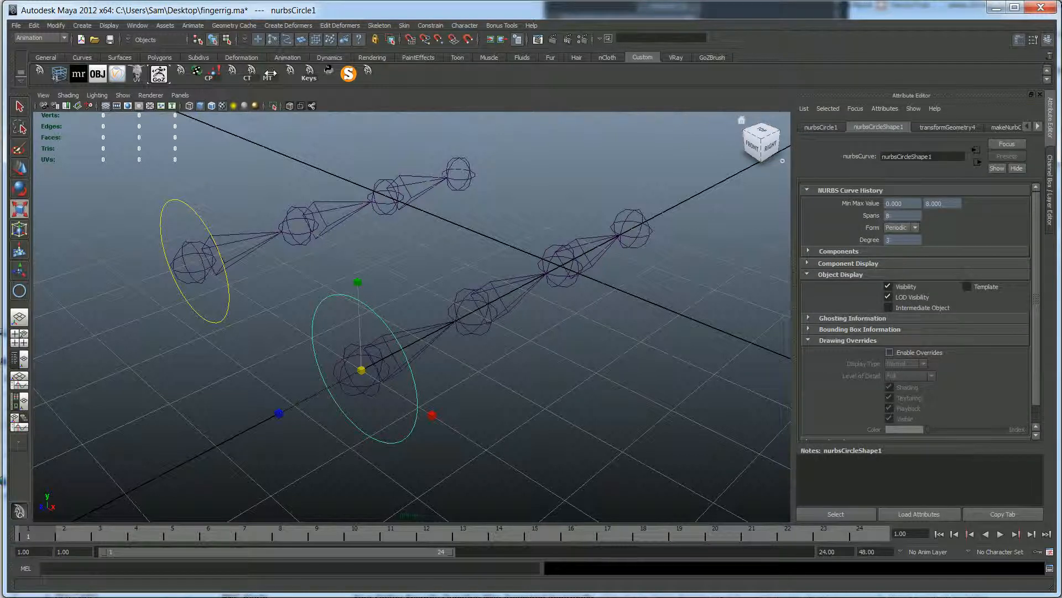
click(889, 352)
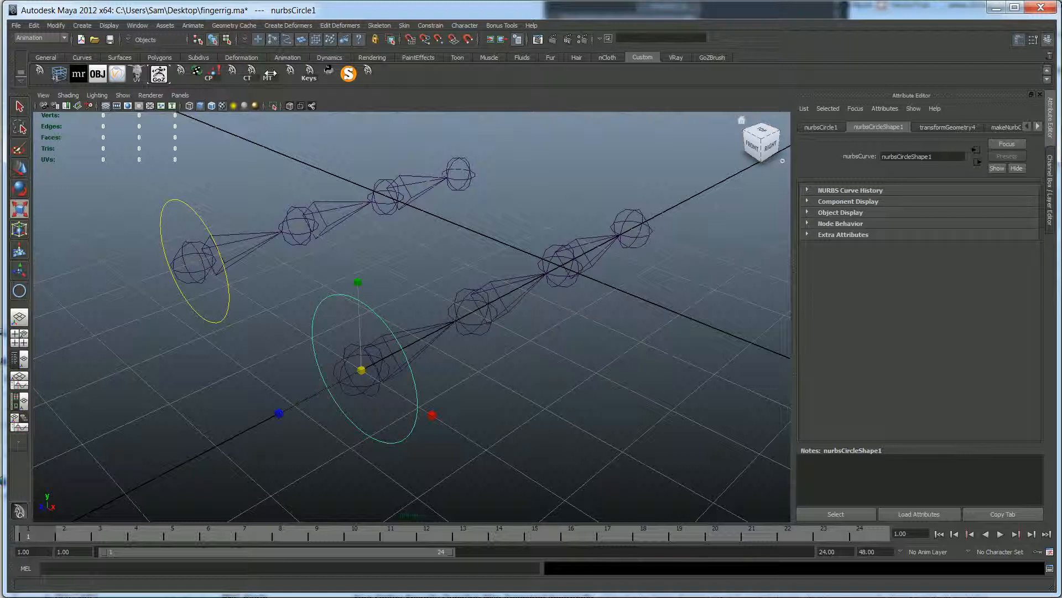
click(840, 213)
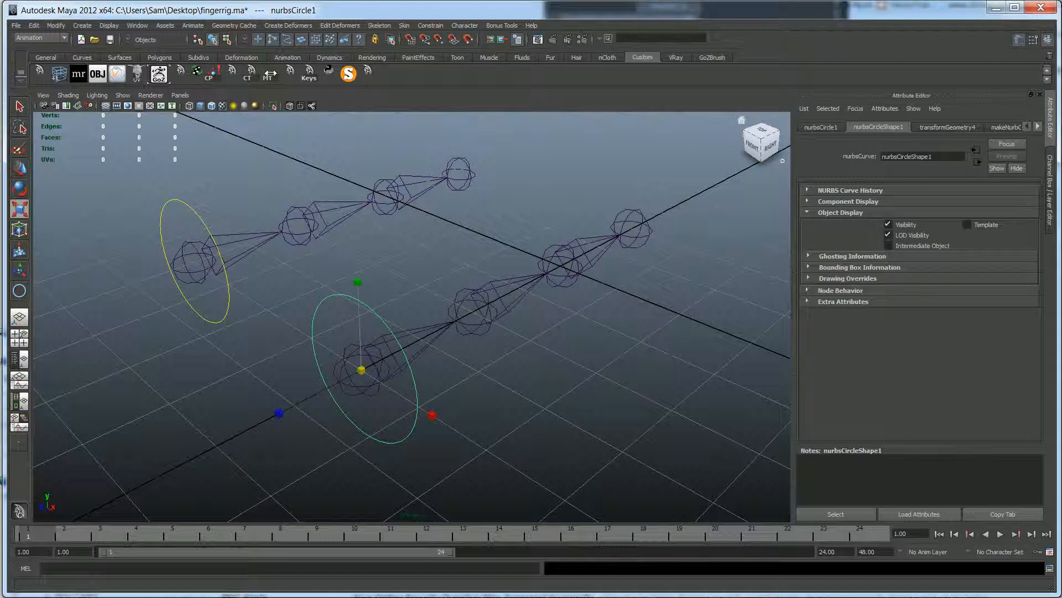
click(848, 278)
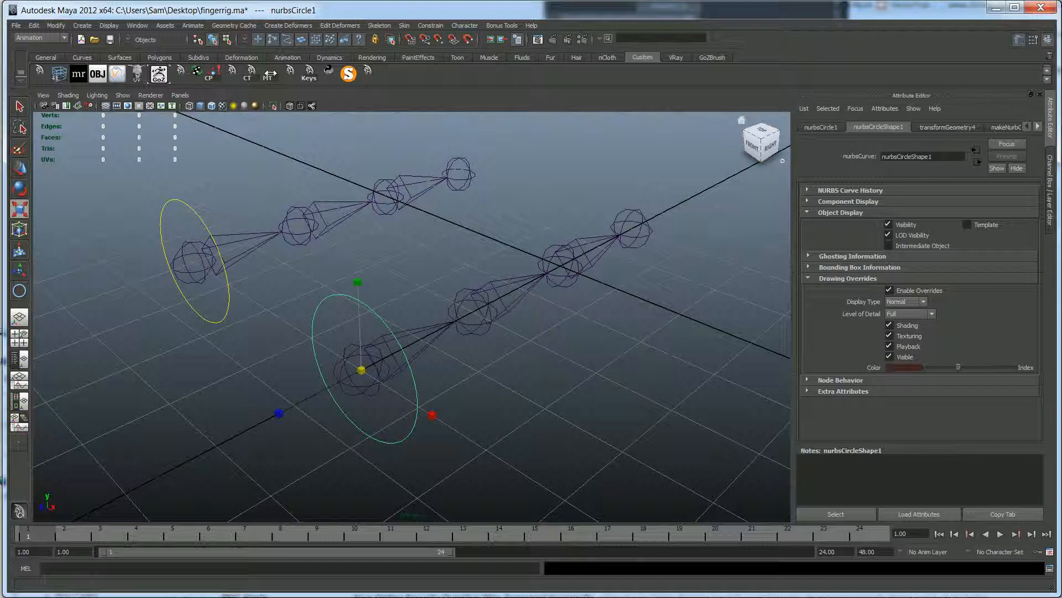
click(906, 367)
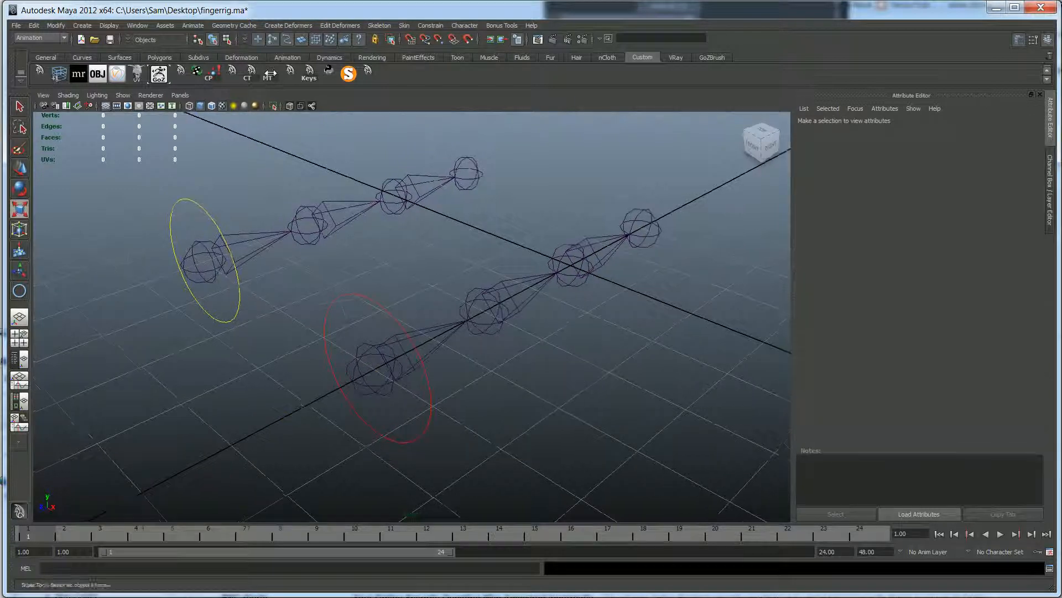
Step: Select the red control circle to show its zeroed channels in the Channel Box
drag(406, 271, 434, 258)
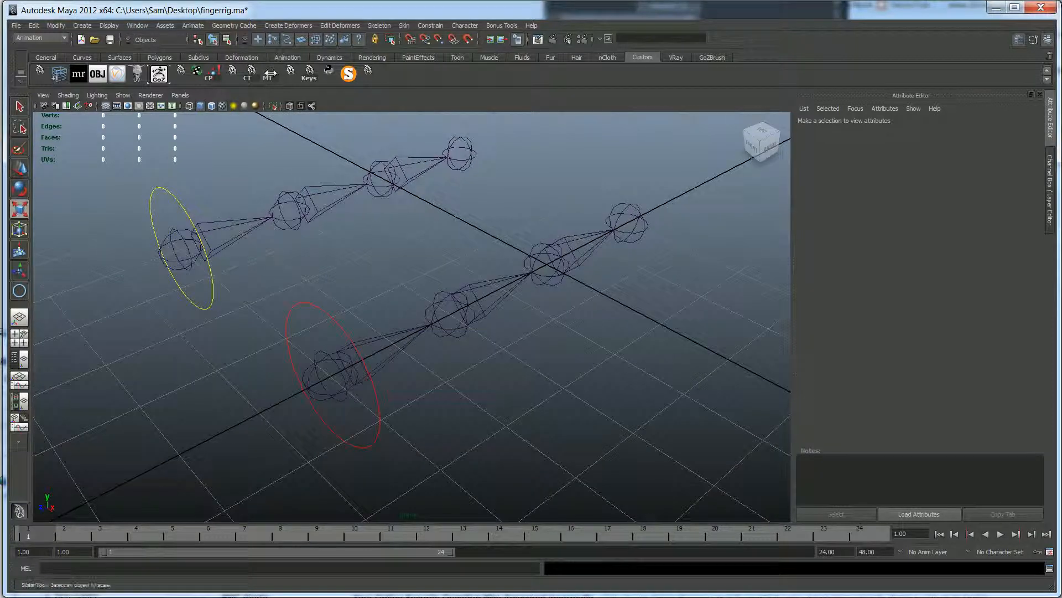
click(345, 373)
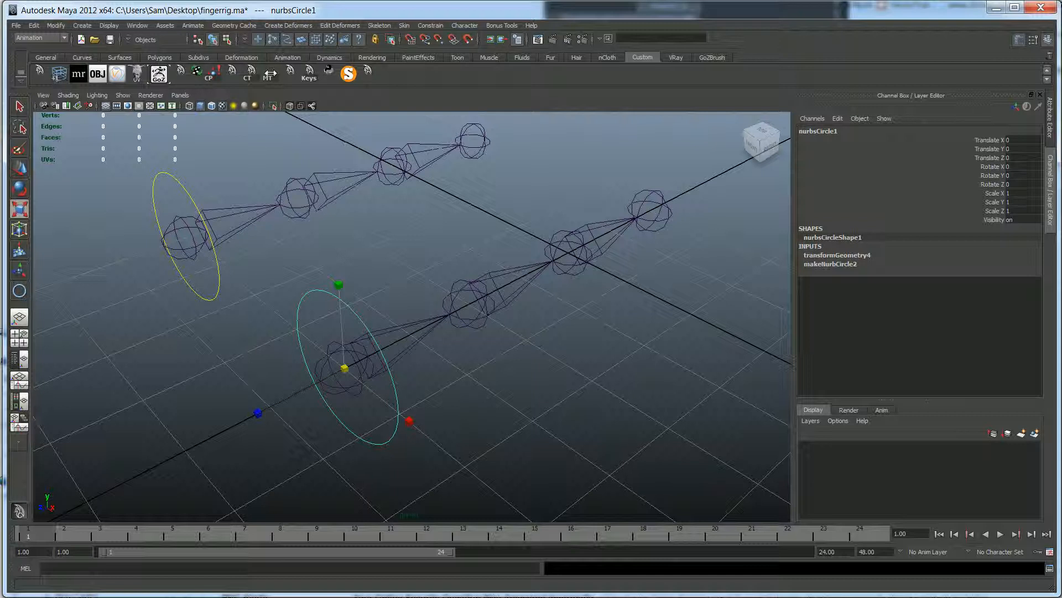
Step: Start adding a custom attribute to the circle via Modify > Add Attribute
click(56, 25)
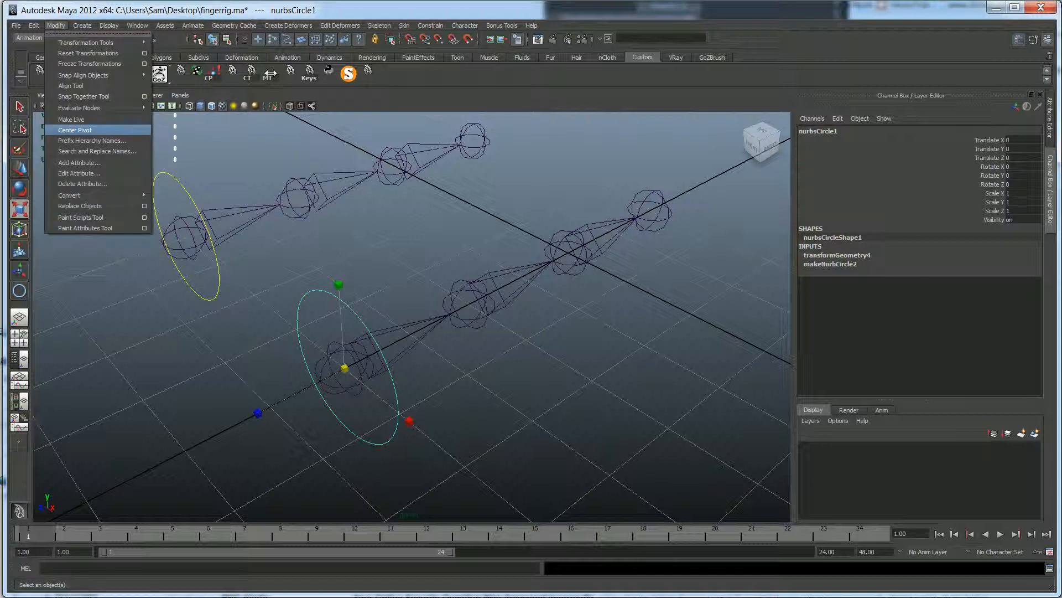
mouse_move(78, 161)
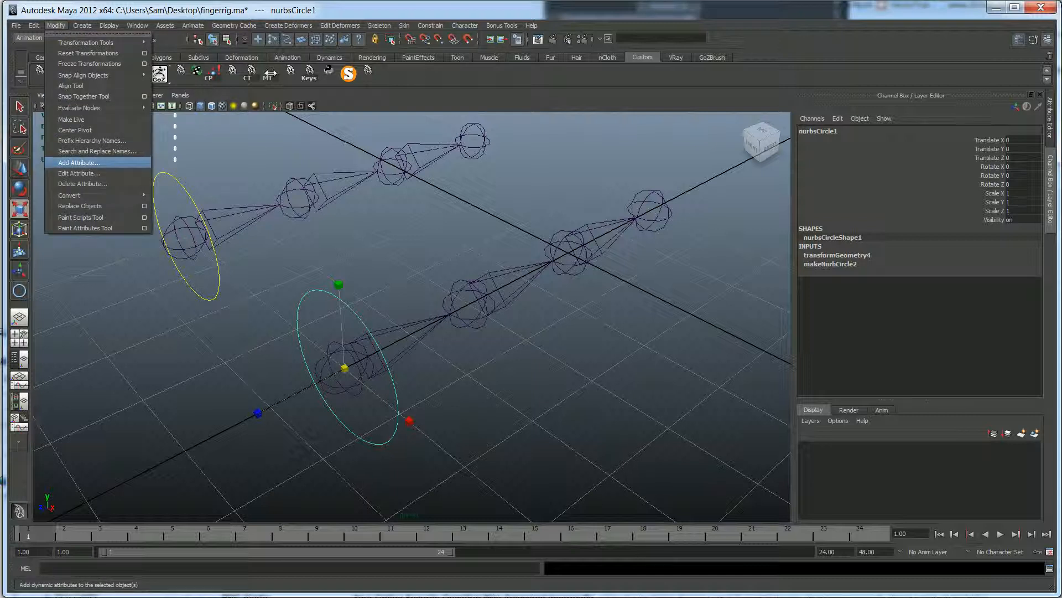
click(79, 161)
text(fingerCurl)
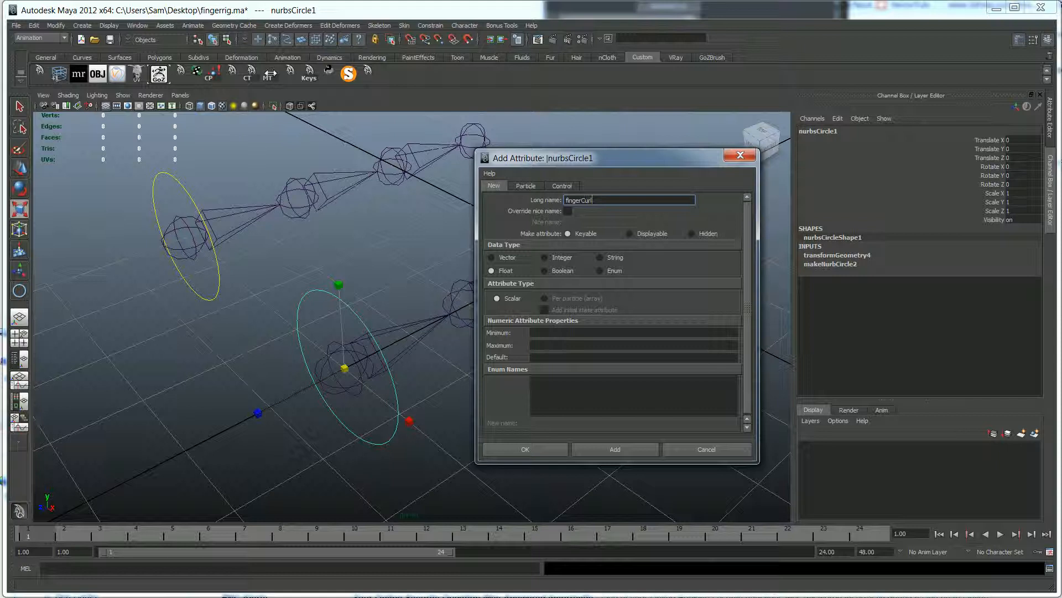
Step: Define fingerCurl as a keyable float with minimum -10, maximum 10, default 0 and confirm
click(633, 332)
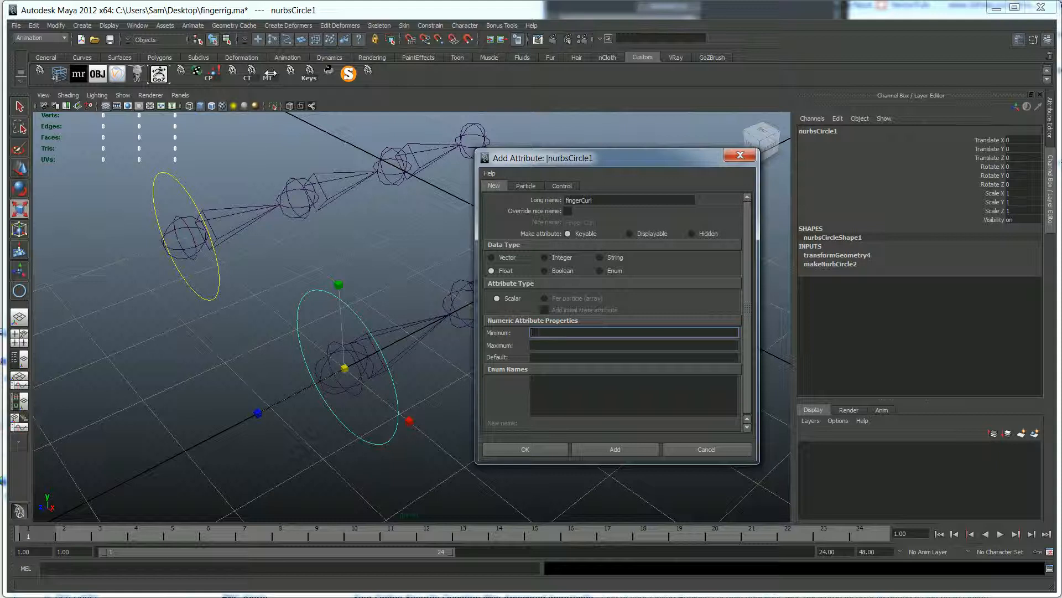
text(-10)
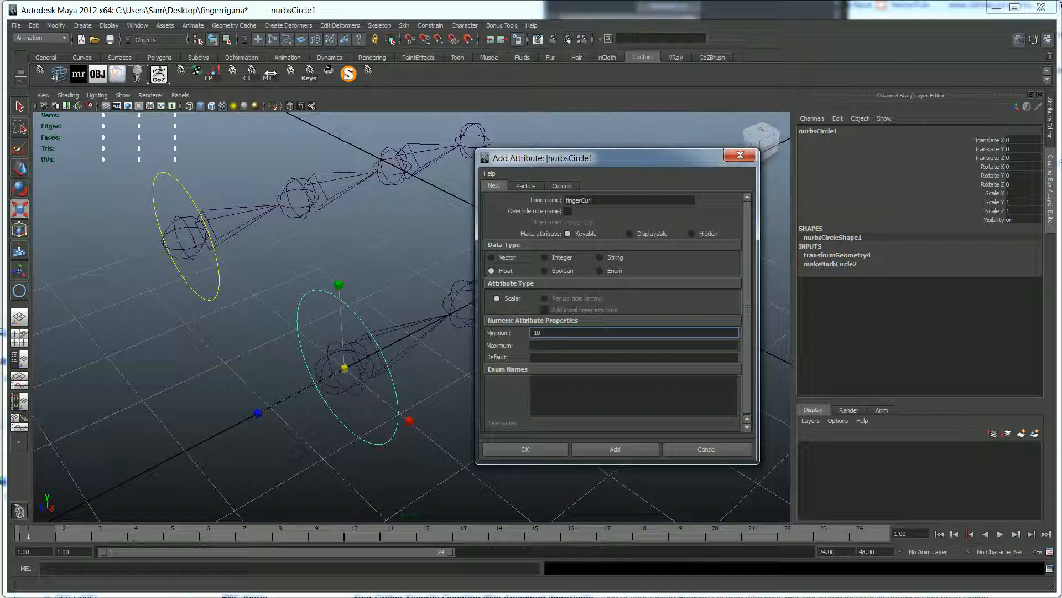
text(10)
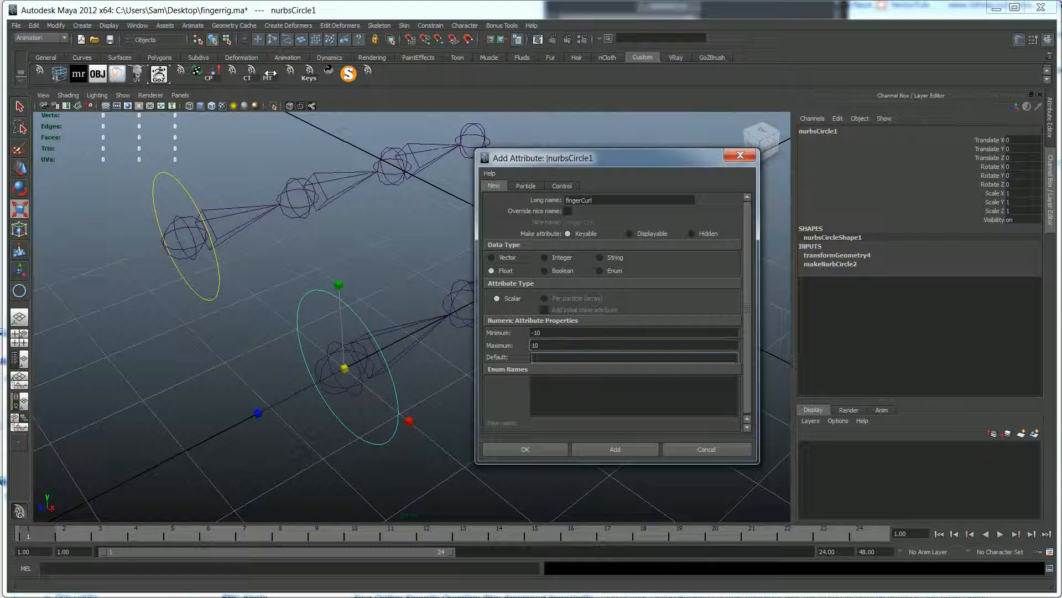
click(633, 357)
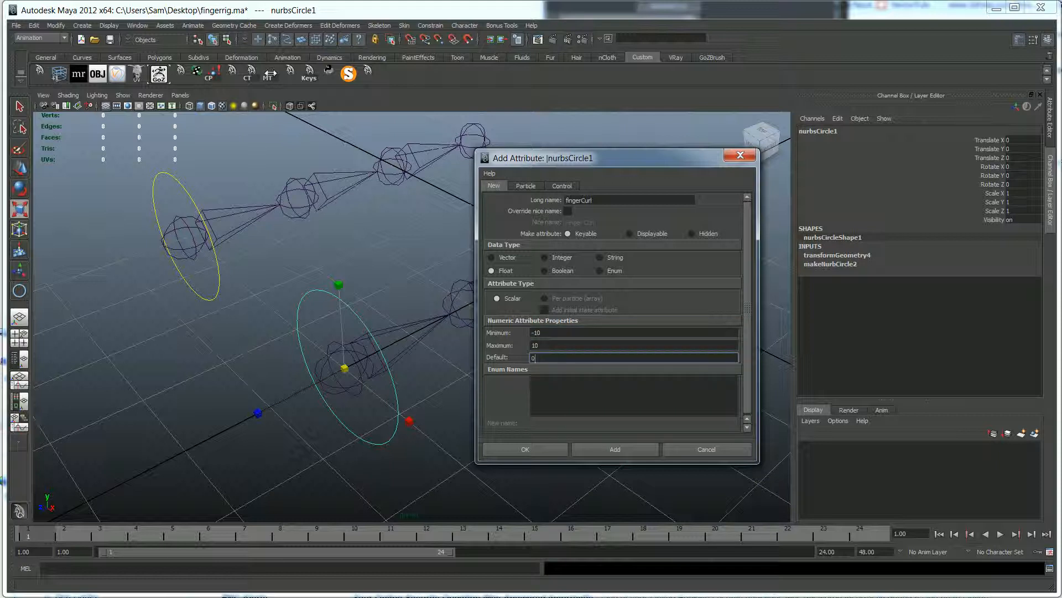
drag(542, 157, 664, 175)
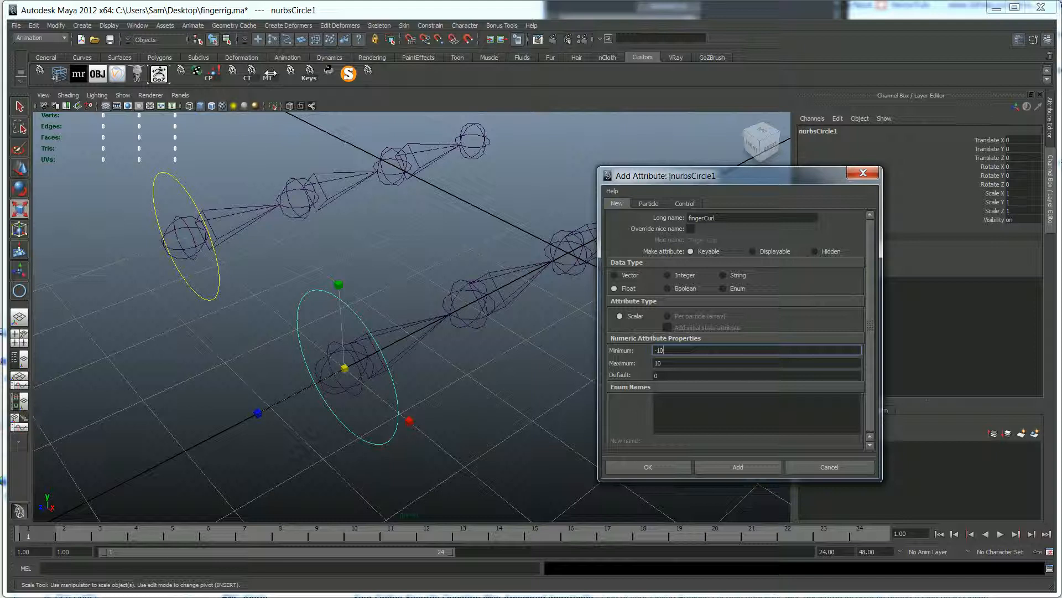
drag(663, 175, 753, 181)
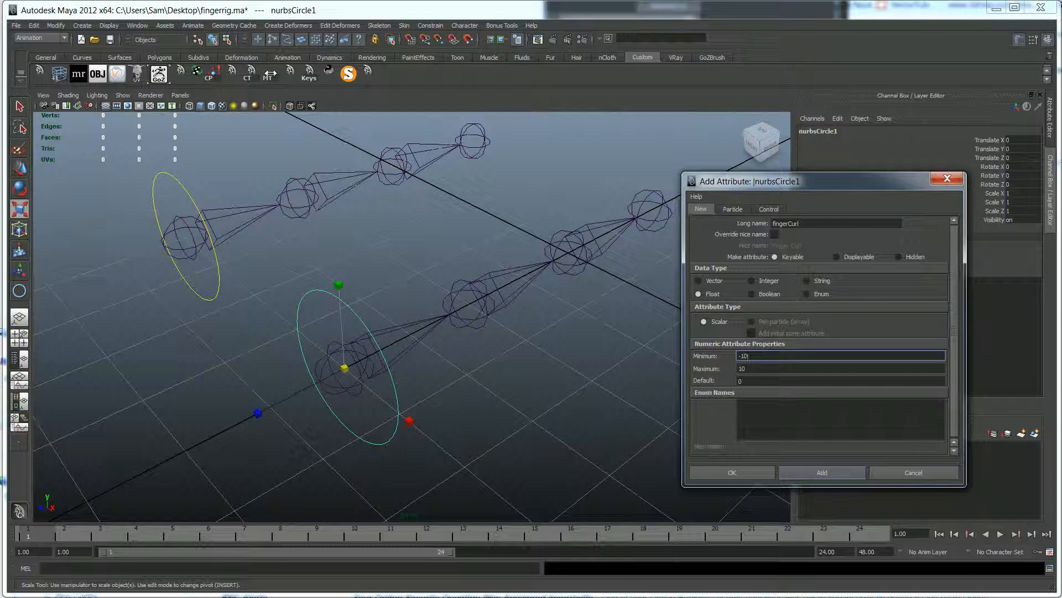
click(821, 473)
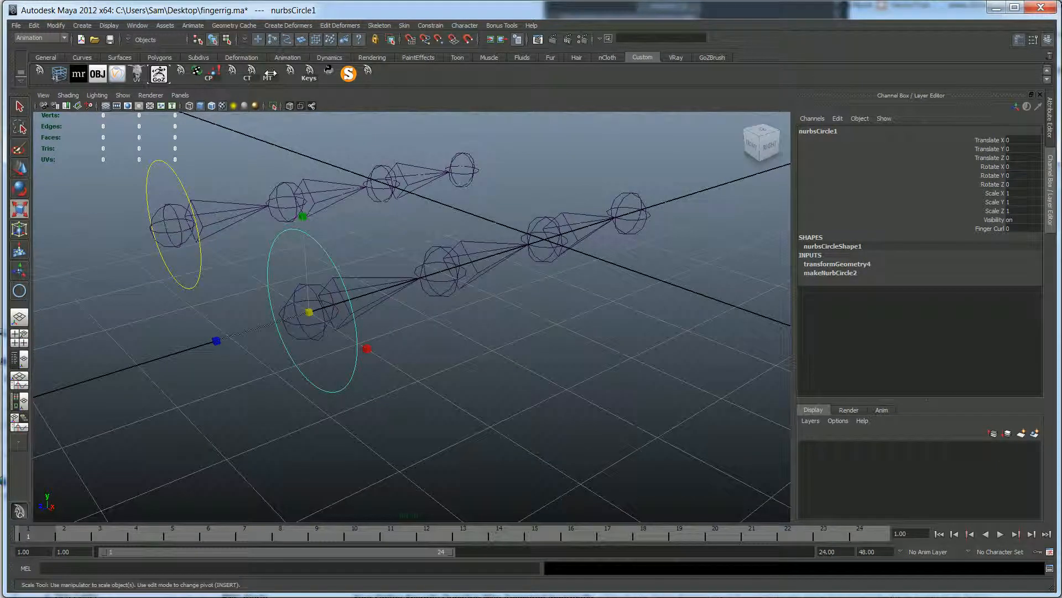
Step: Deselect the control and select the lower finger's three-joint chain to be driven
click(993, 228)
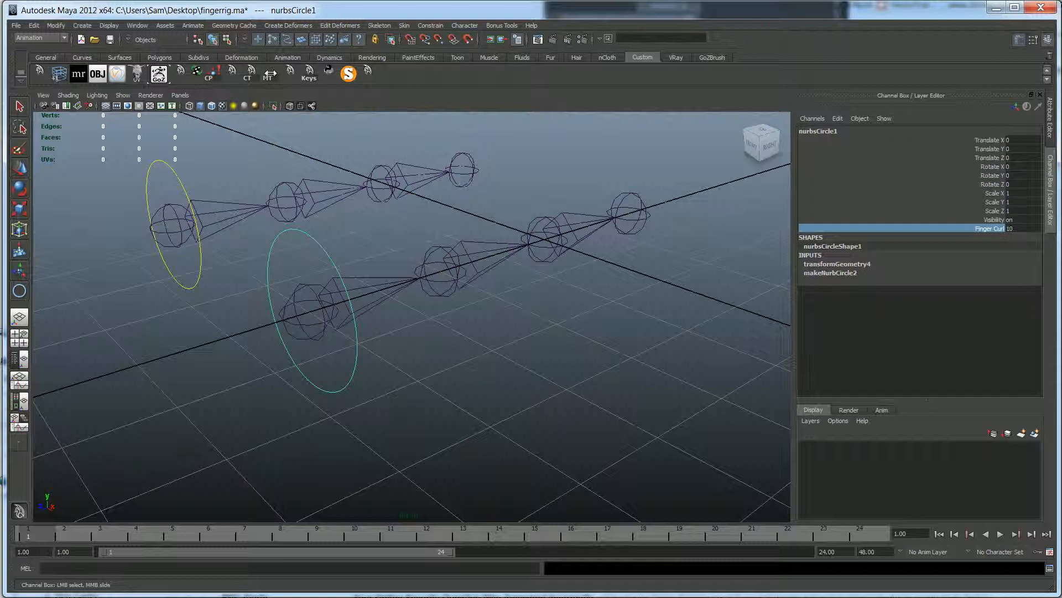
click(1002, 228)
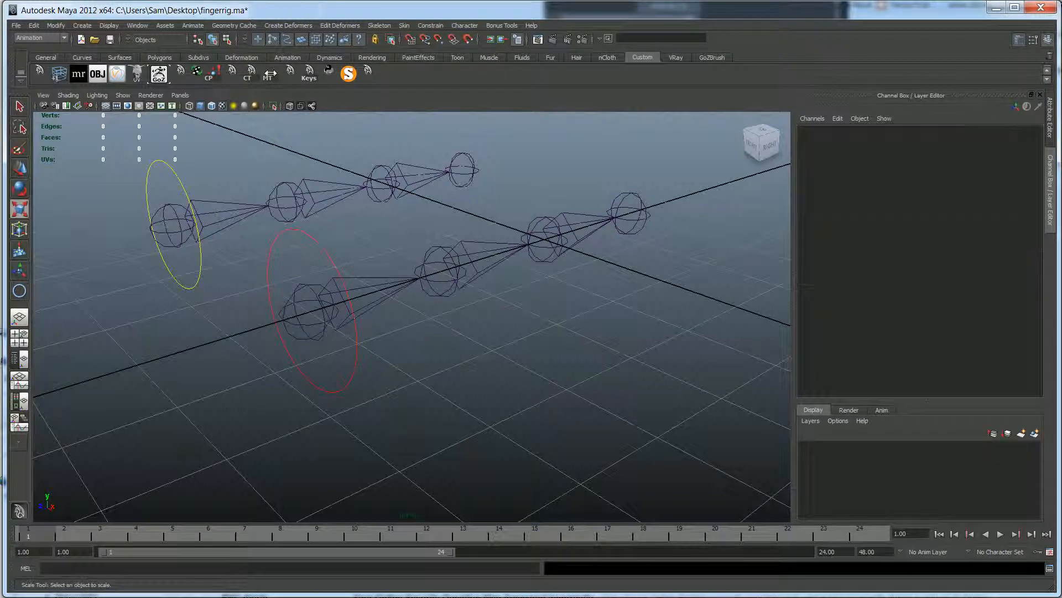
click(308, 312)
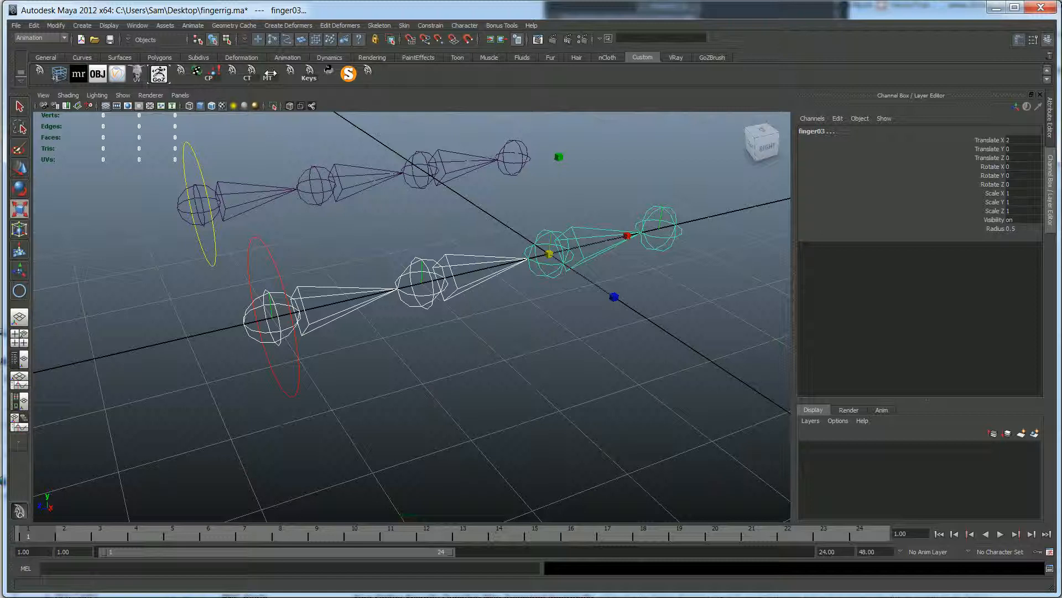
Step: Bring up Animate > Set Driven Key > Set with finger01–03 as driven and move the editor aside
click(193, 25)
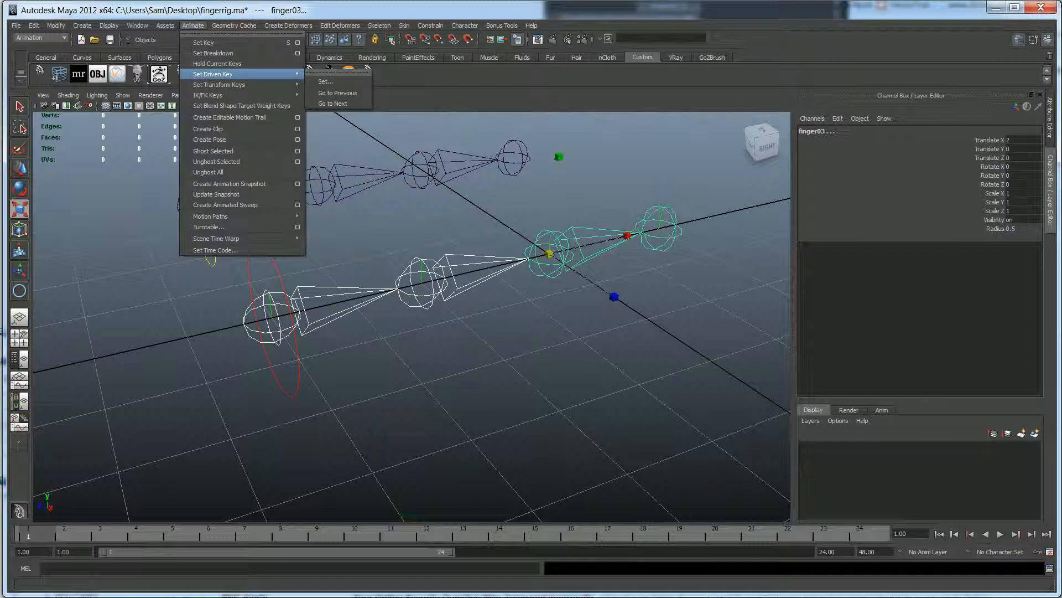
click(324, 81)
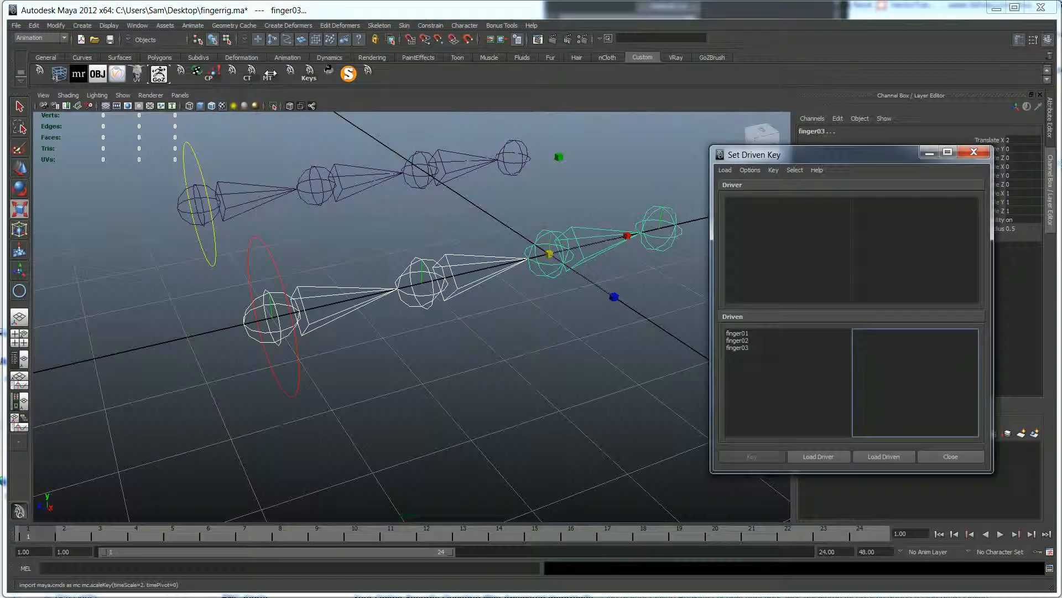
drag(766, 155, 603, 243)
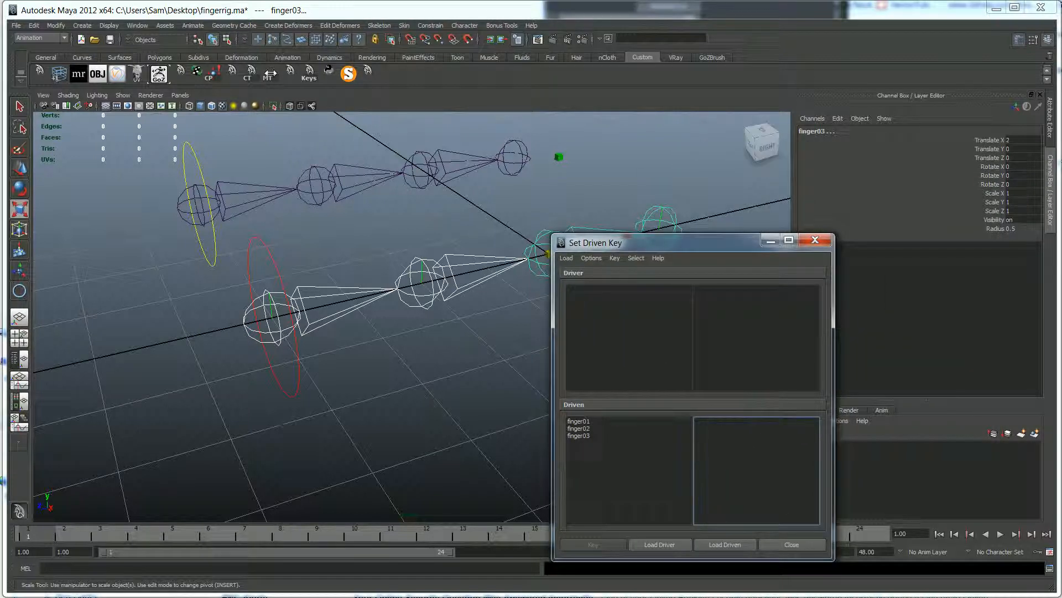
drag(593, 242, 539, 289)
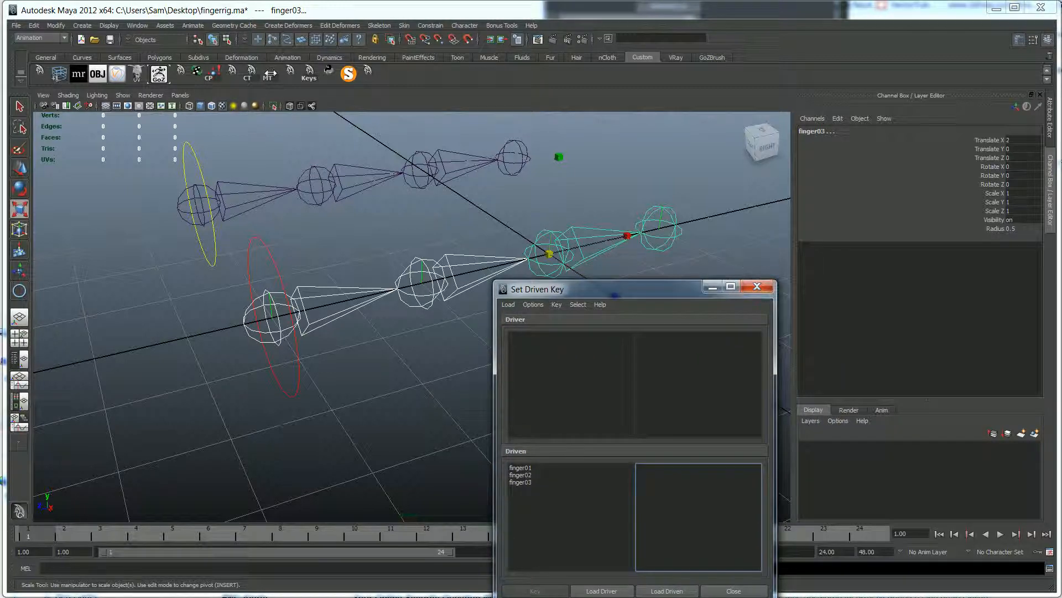
drag(535, 289, 560, 316)
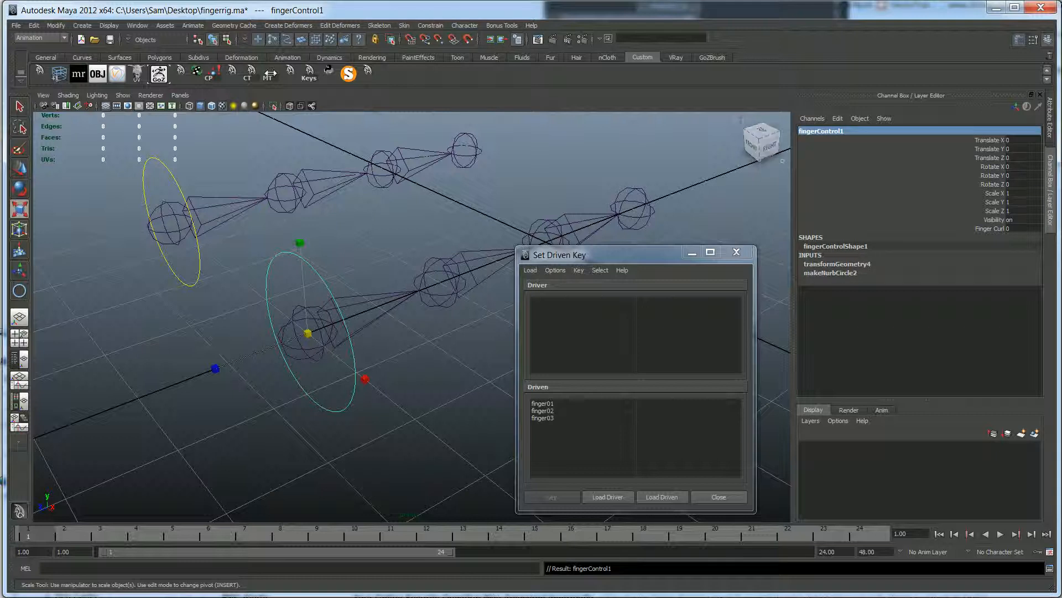
Step: Load fingerControl1 as the driver and choose its Finger Curl attribute
drag(556, 255, 560, 256)
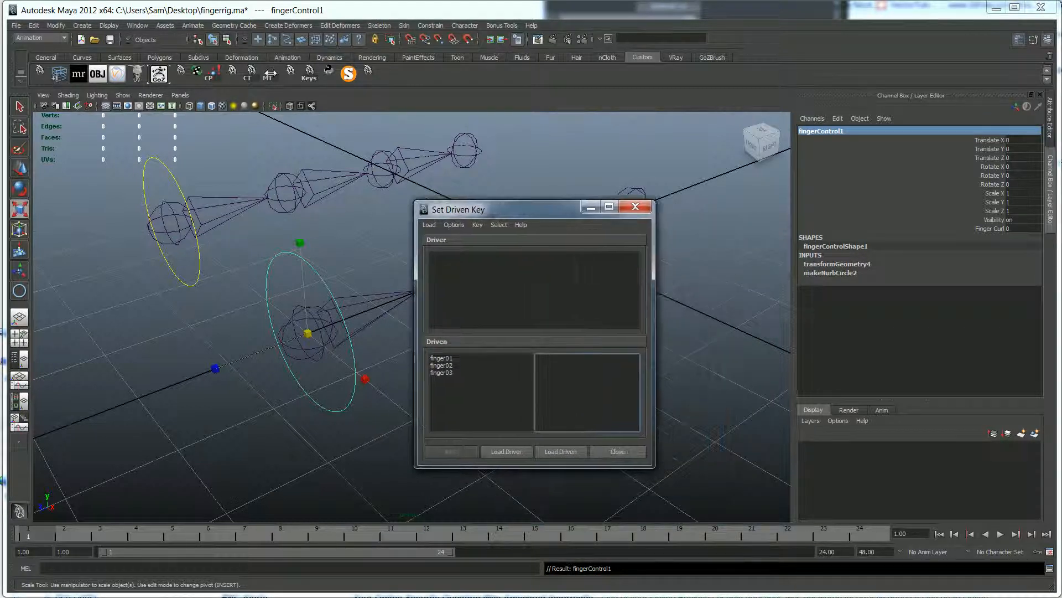
click(506, 451)
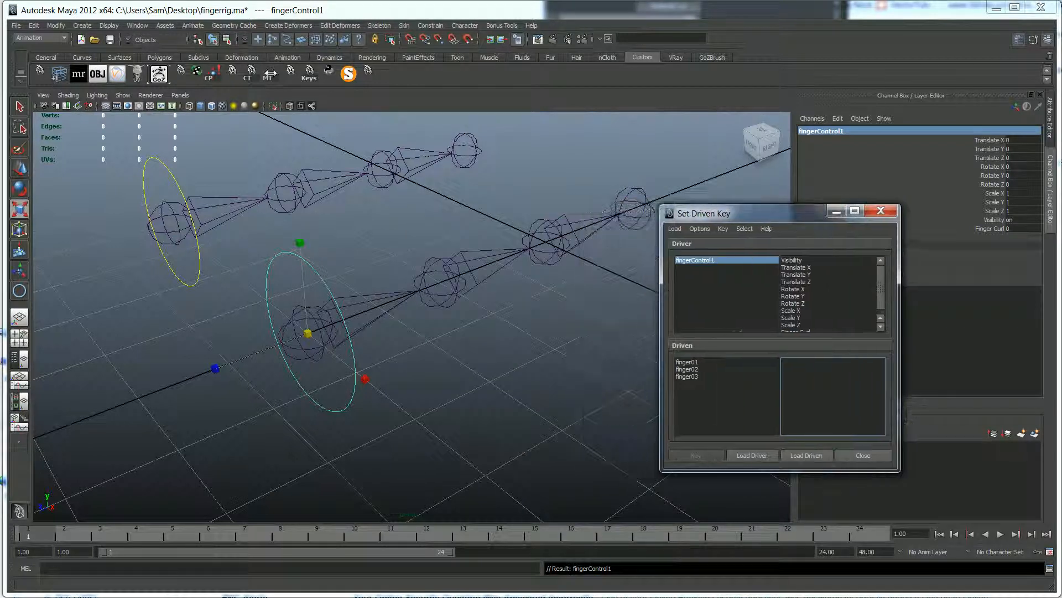
drag(703, 213, 720, 223)
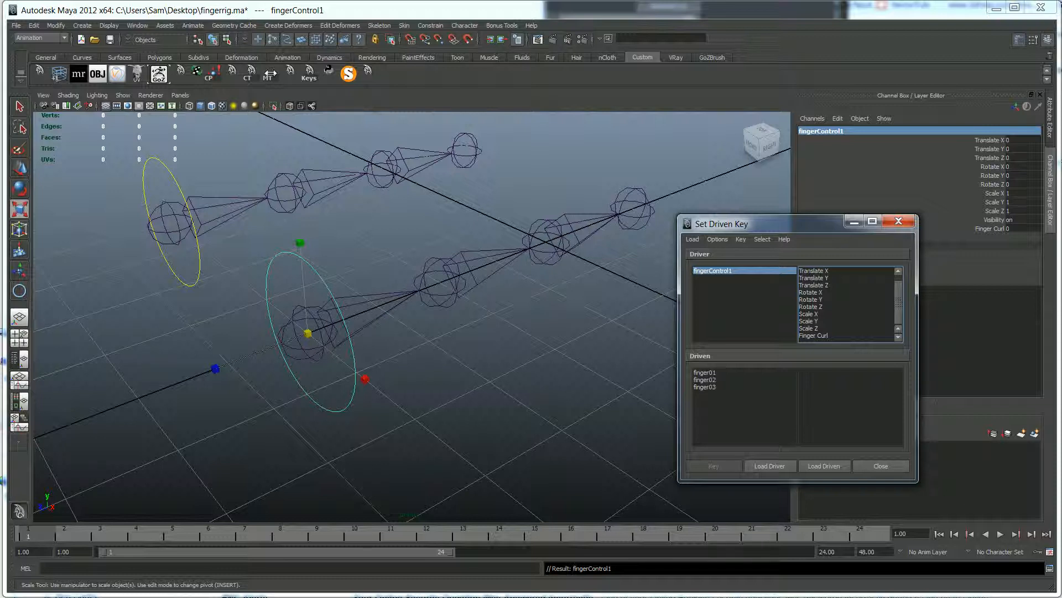
click(814, 335)
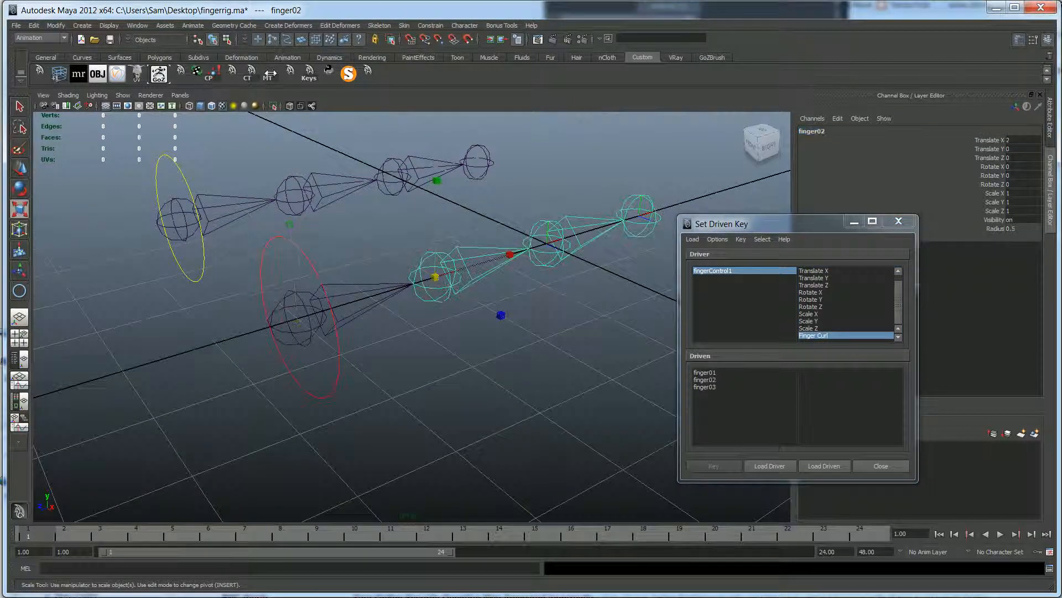
Step: Select finger01 through finger03 in the Driven list and choose Rotate Z as the driven channel
click(18, 189)
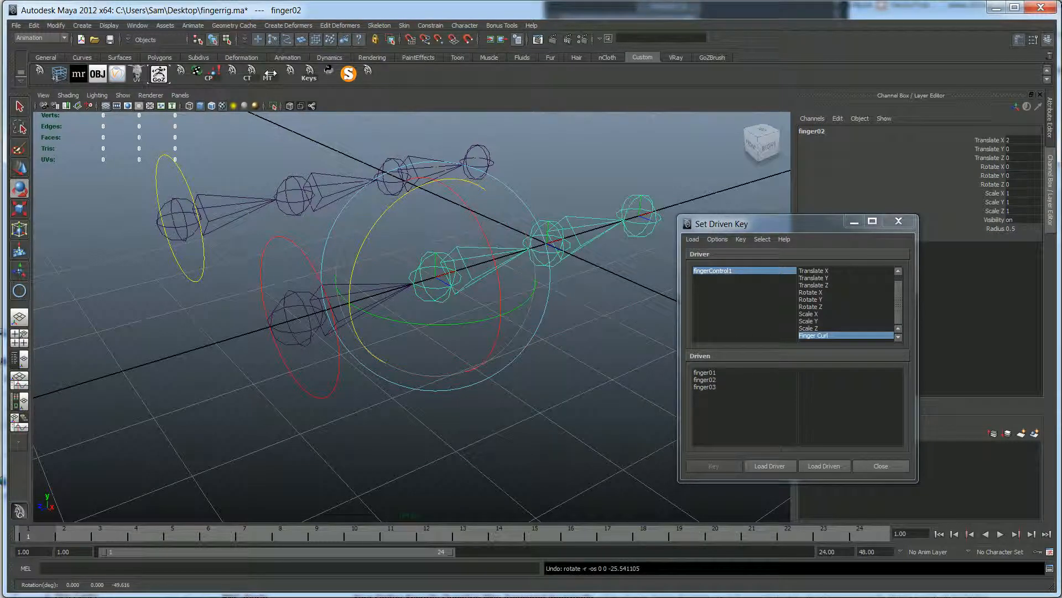
click(705, 372)
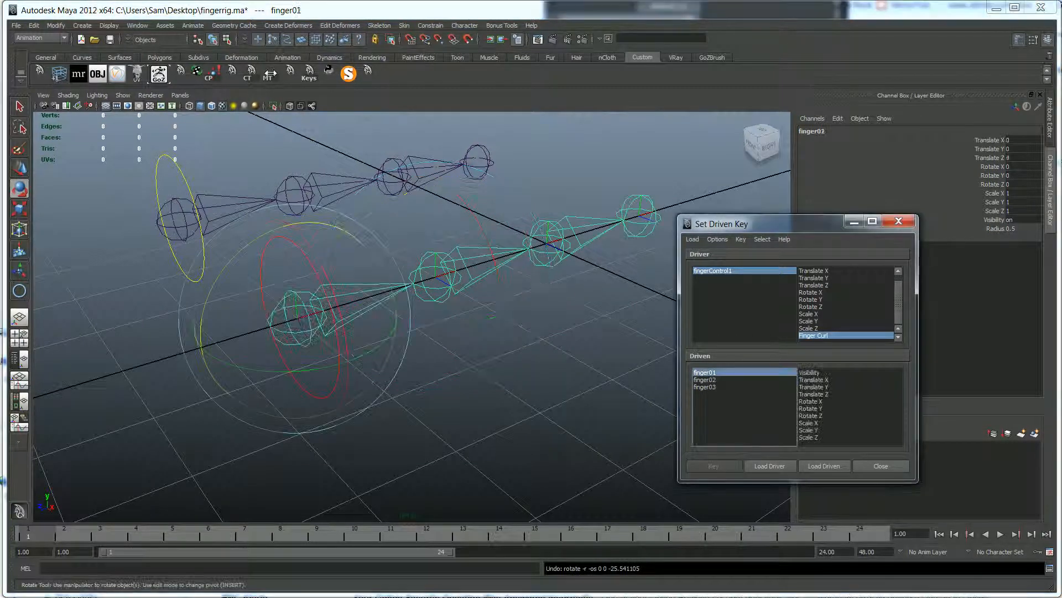
click(705, 387)
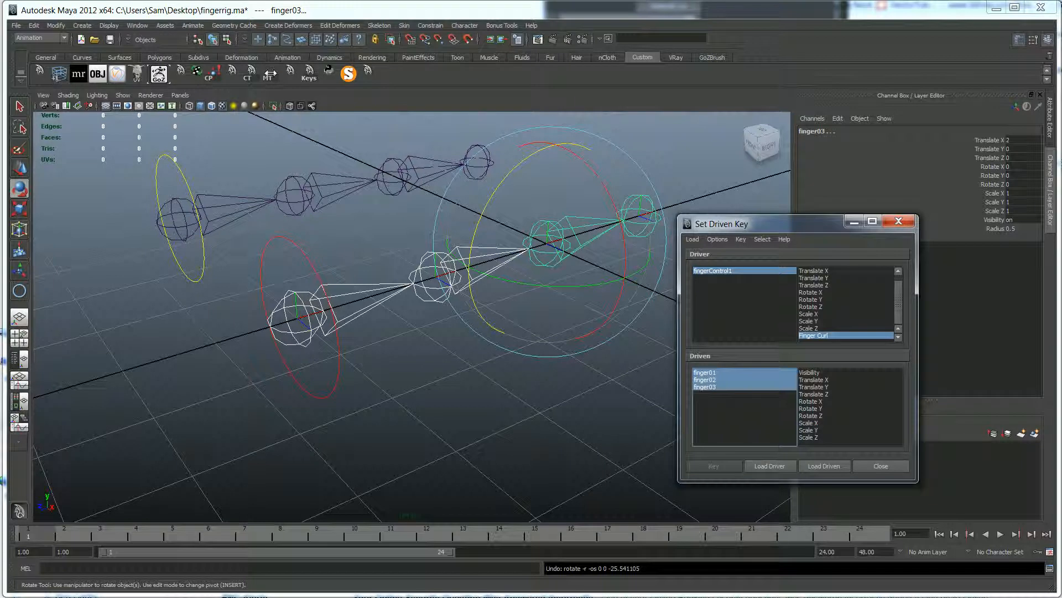
click(810, 415)
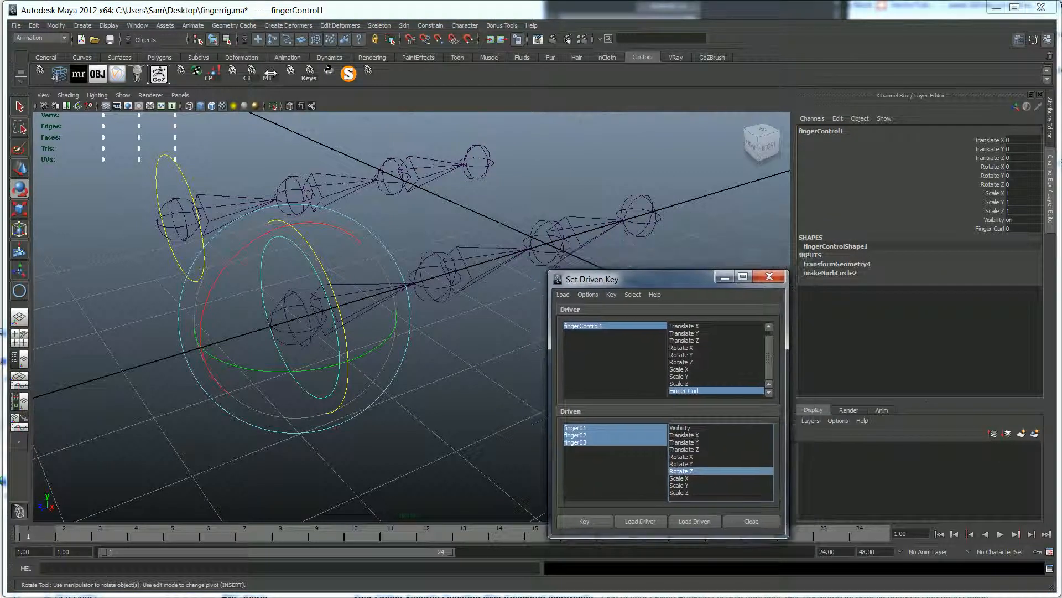
click(584, 522)
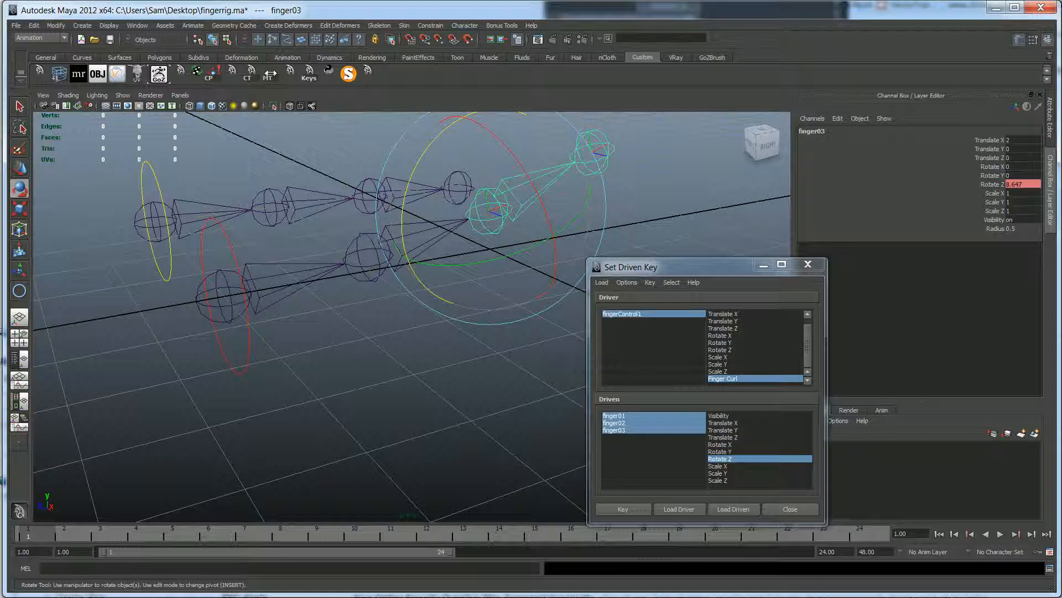
Step: Record the curled finger pose's Rotate Z values as a driven key
click(621, 509)
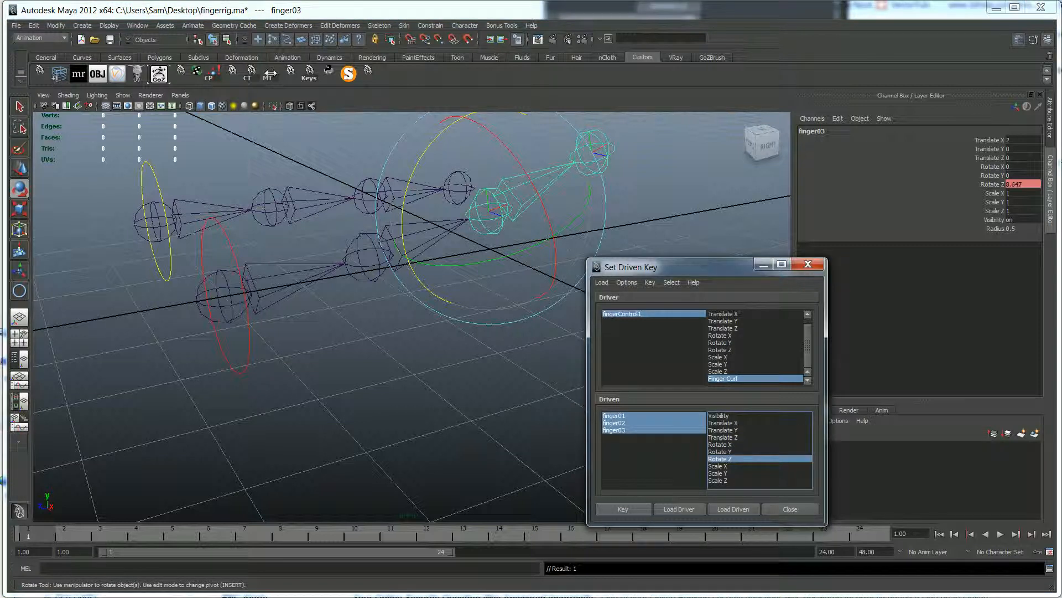